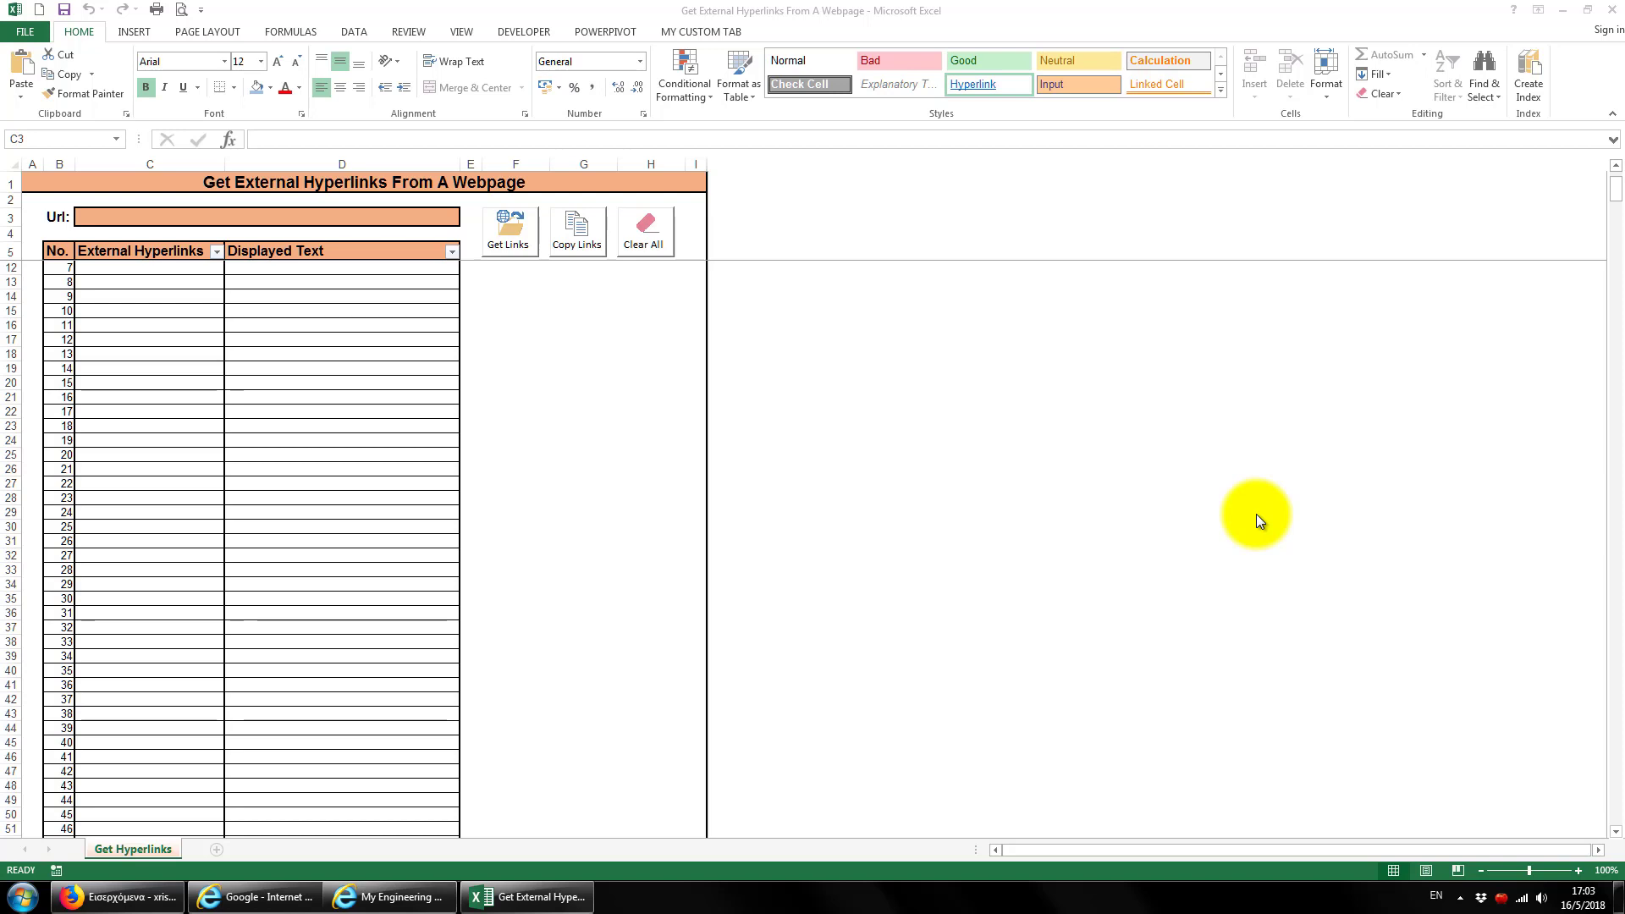
mouse_move(1191, 539)
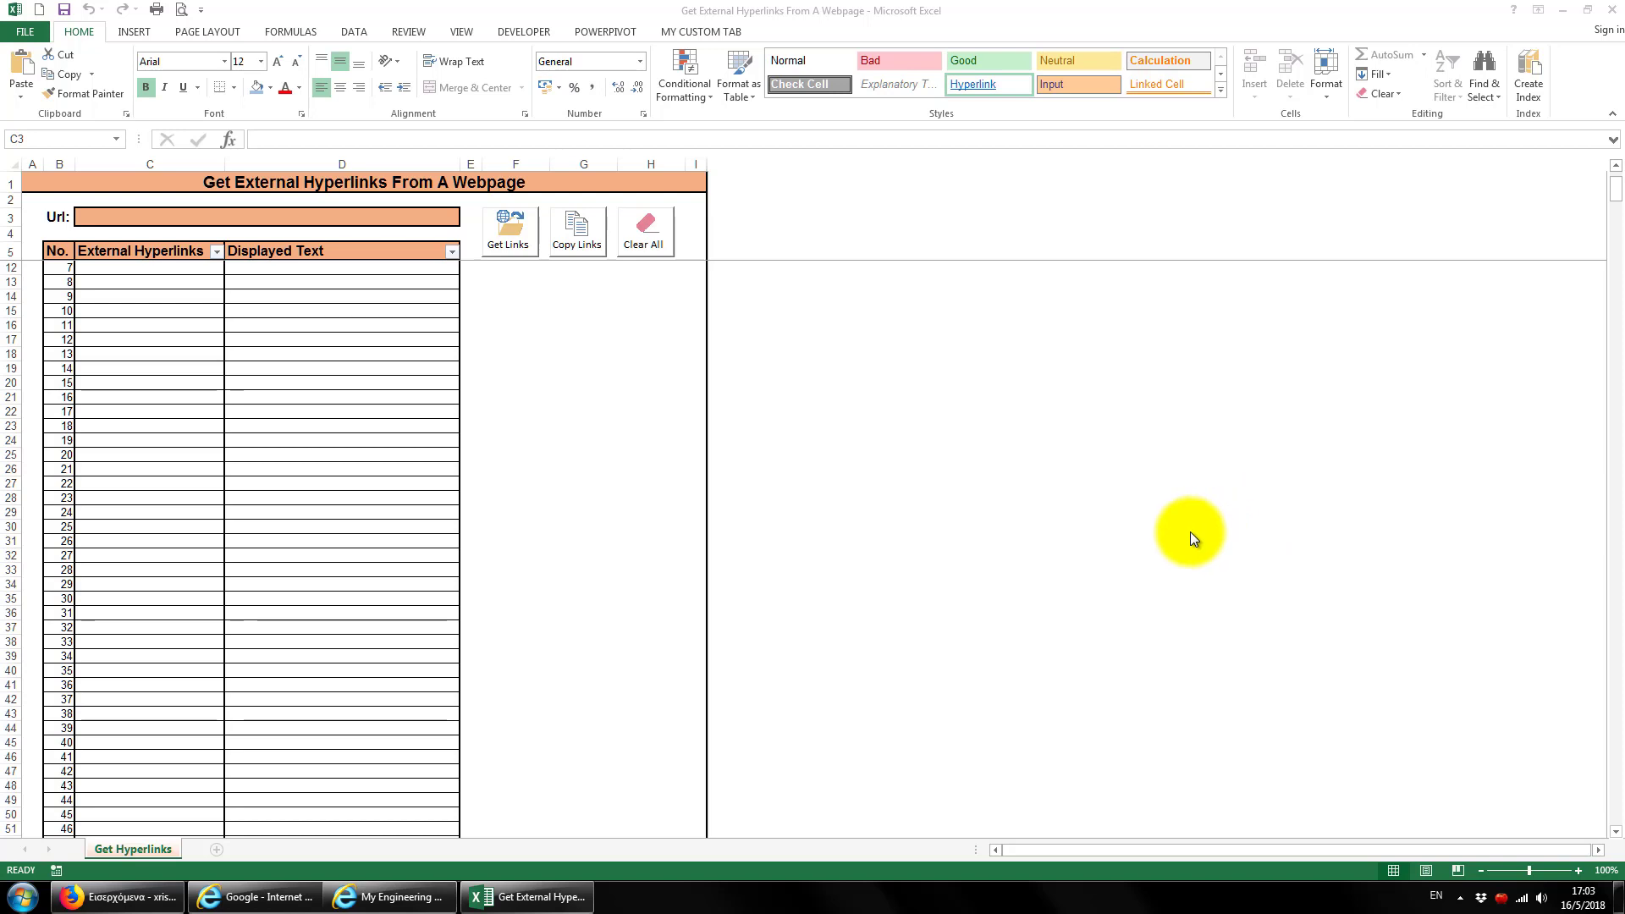
click(389, 895)
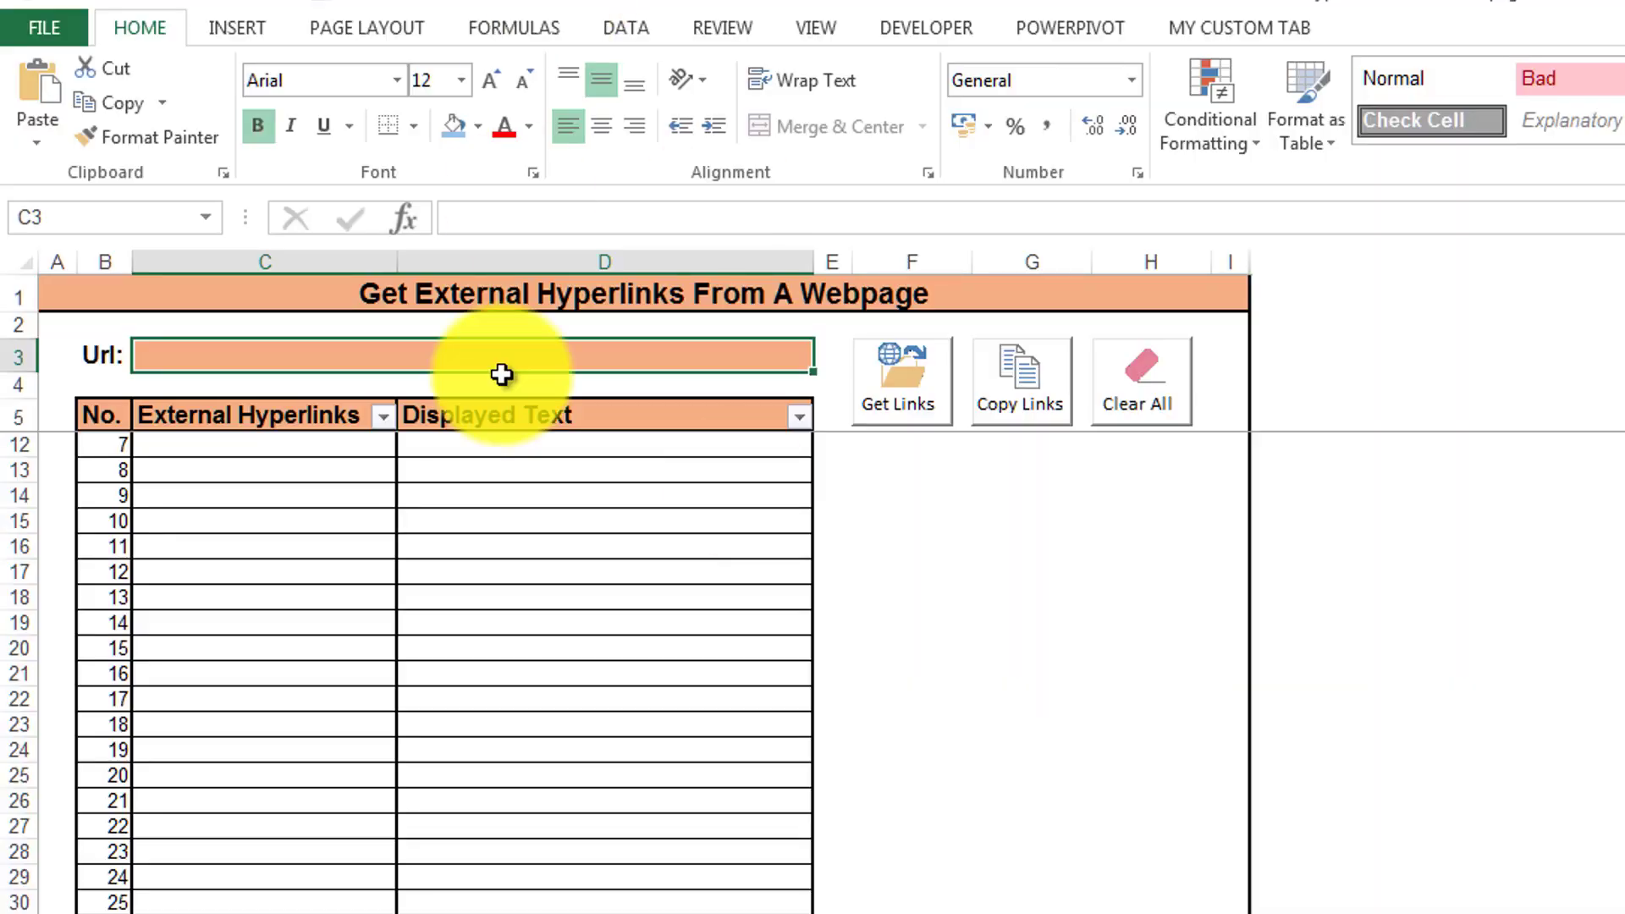
text(https://www.myengineeringworld.net/)
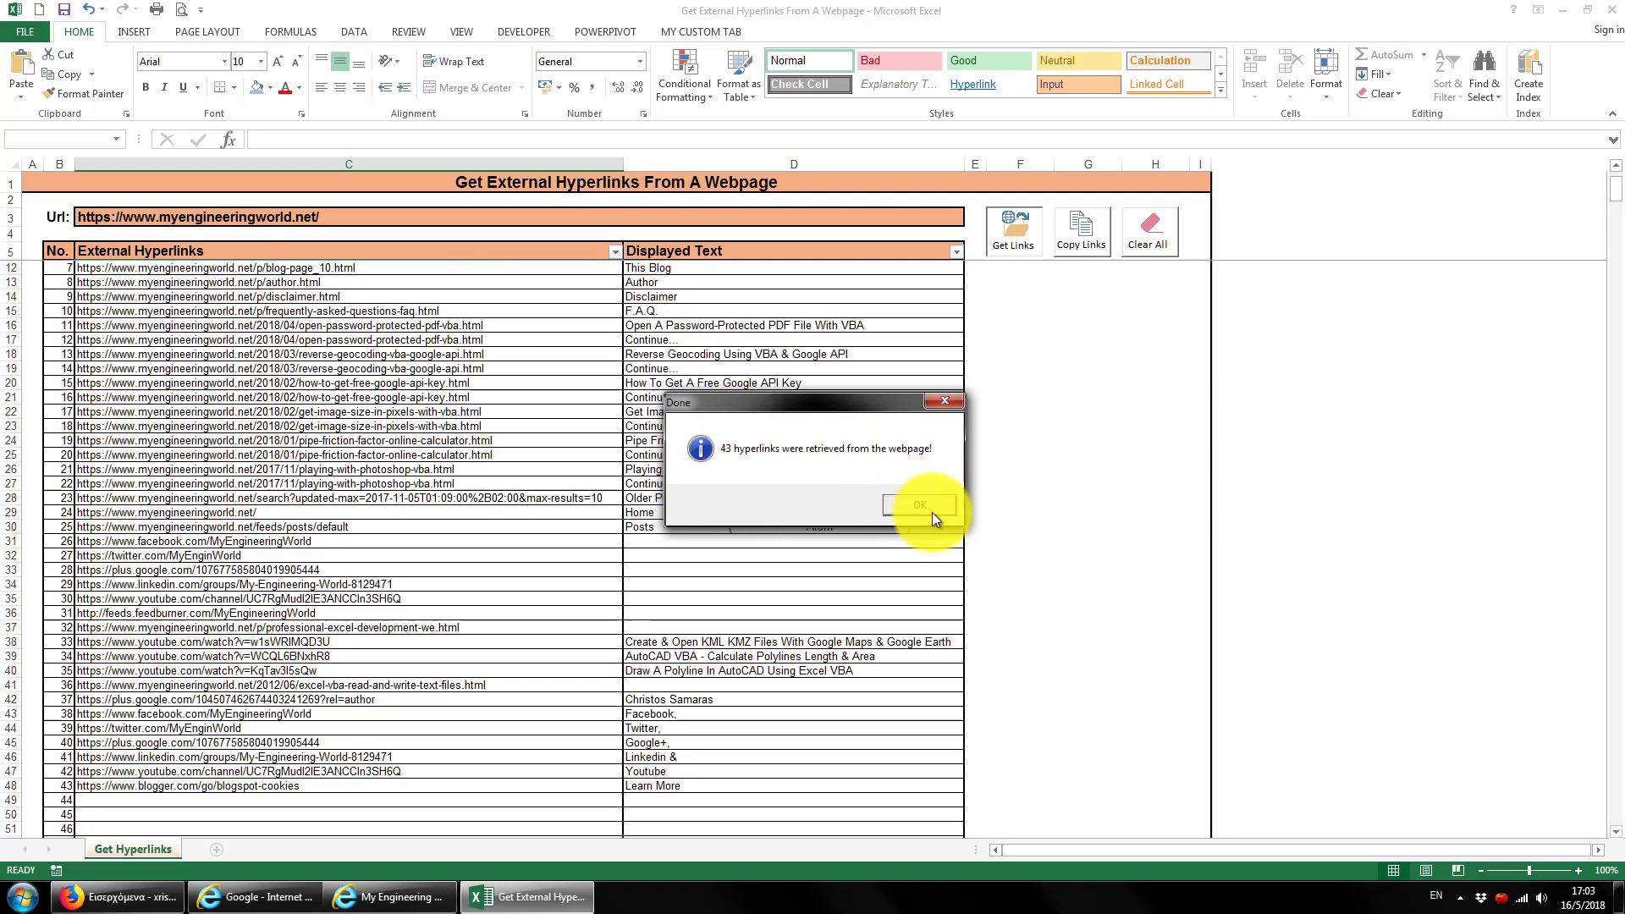
click(918, 505)
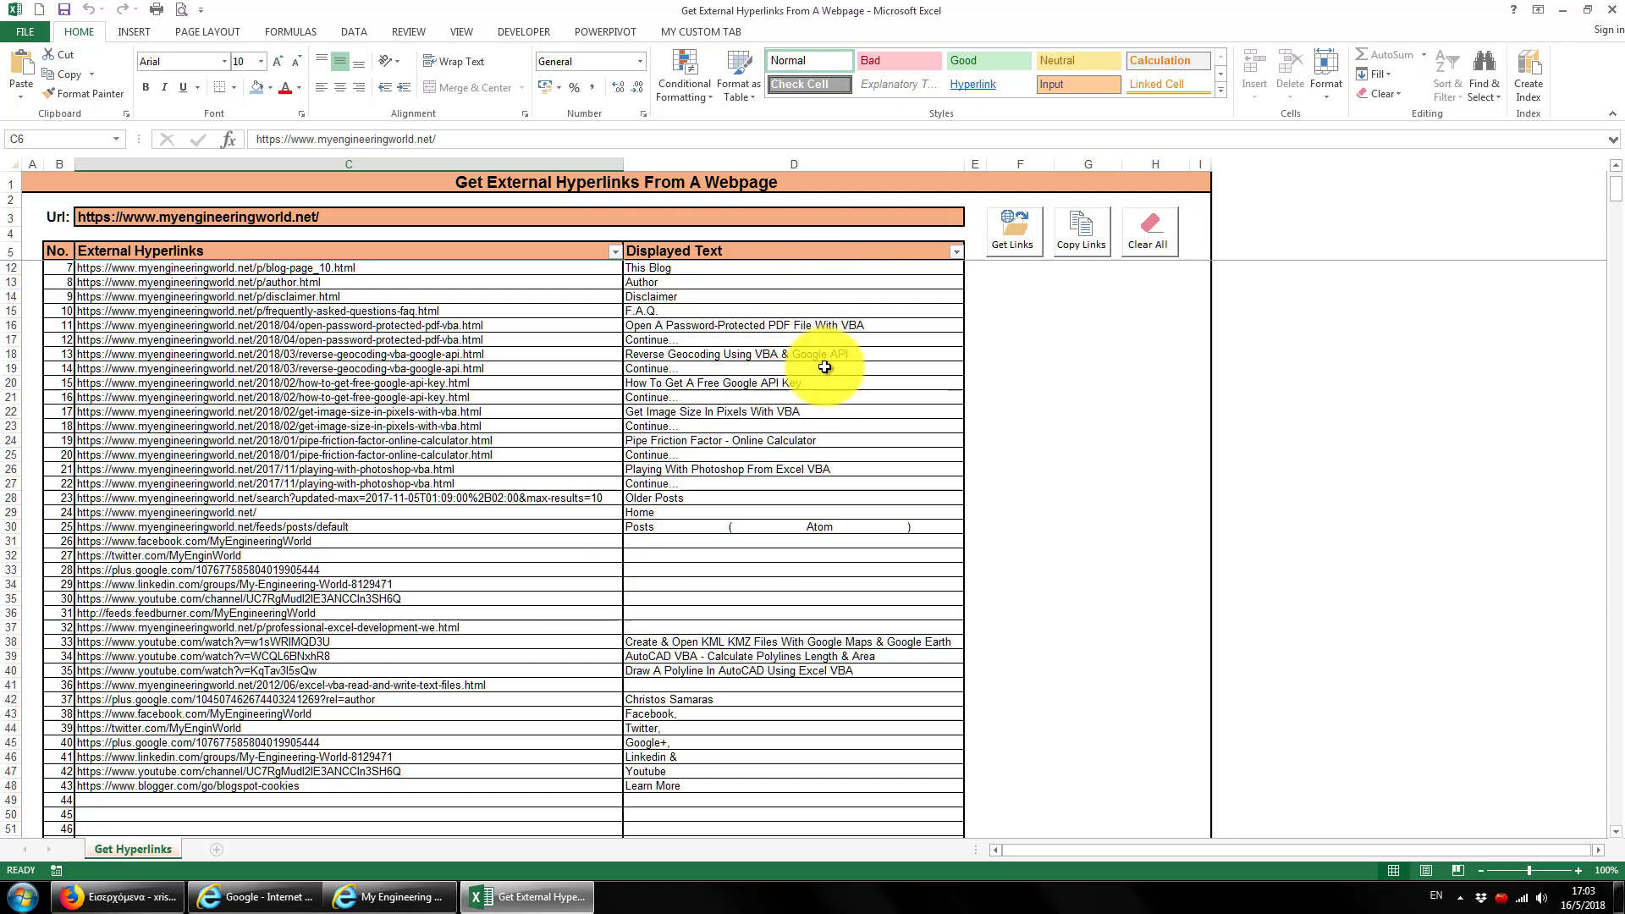
mouse_move(836, 393)
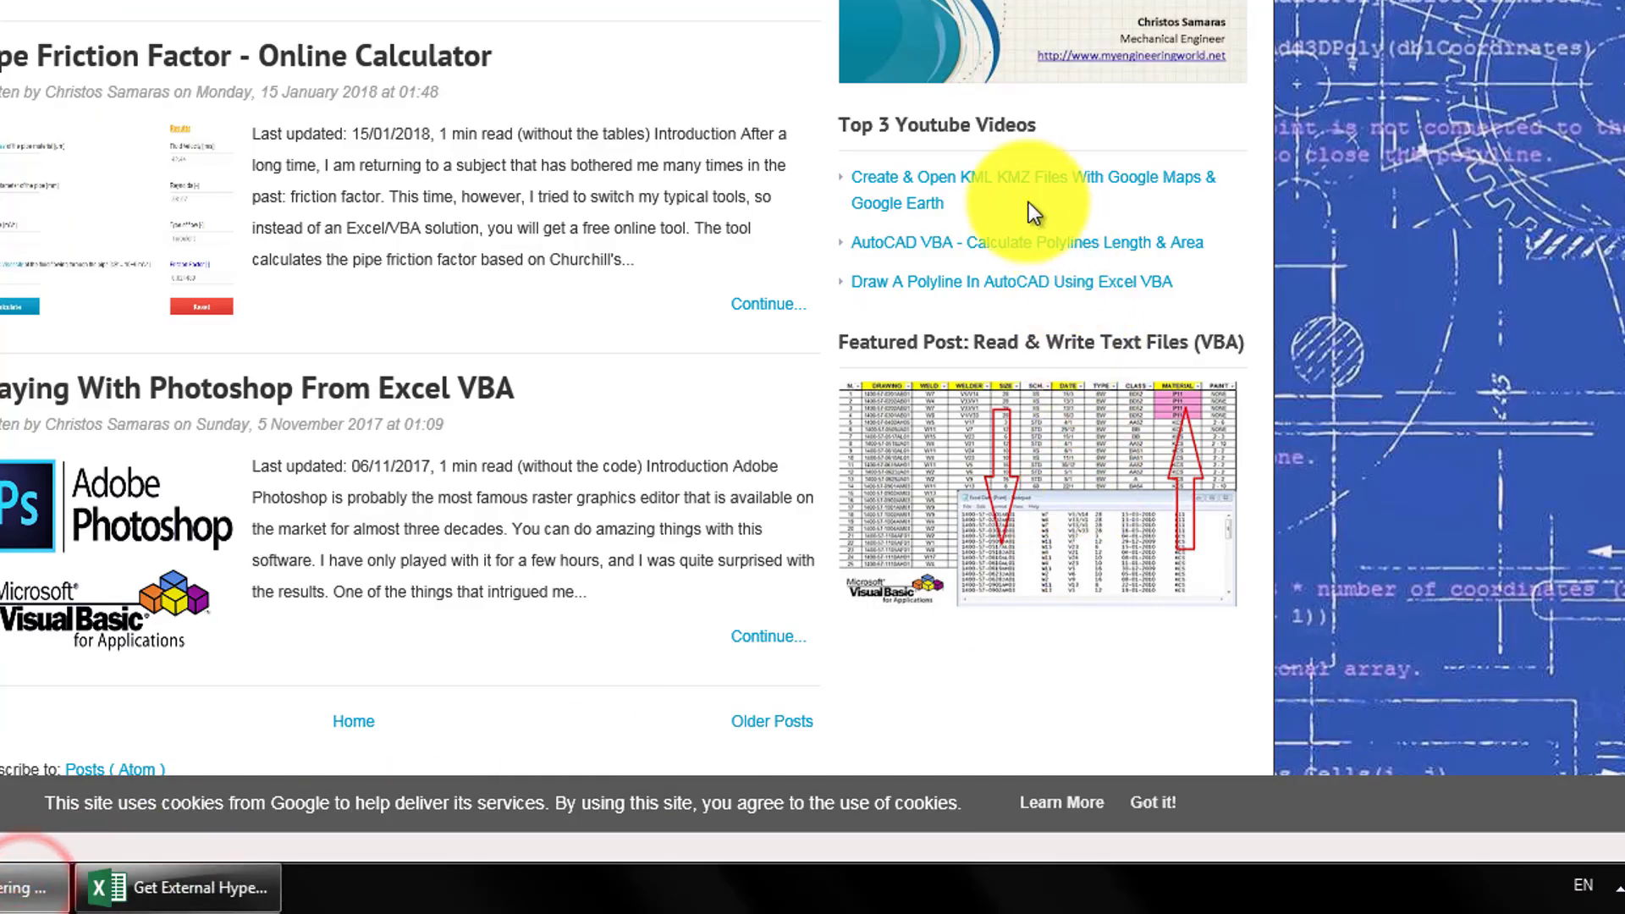
mouse_move(924, 189)
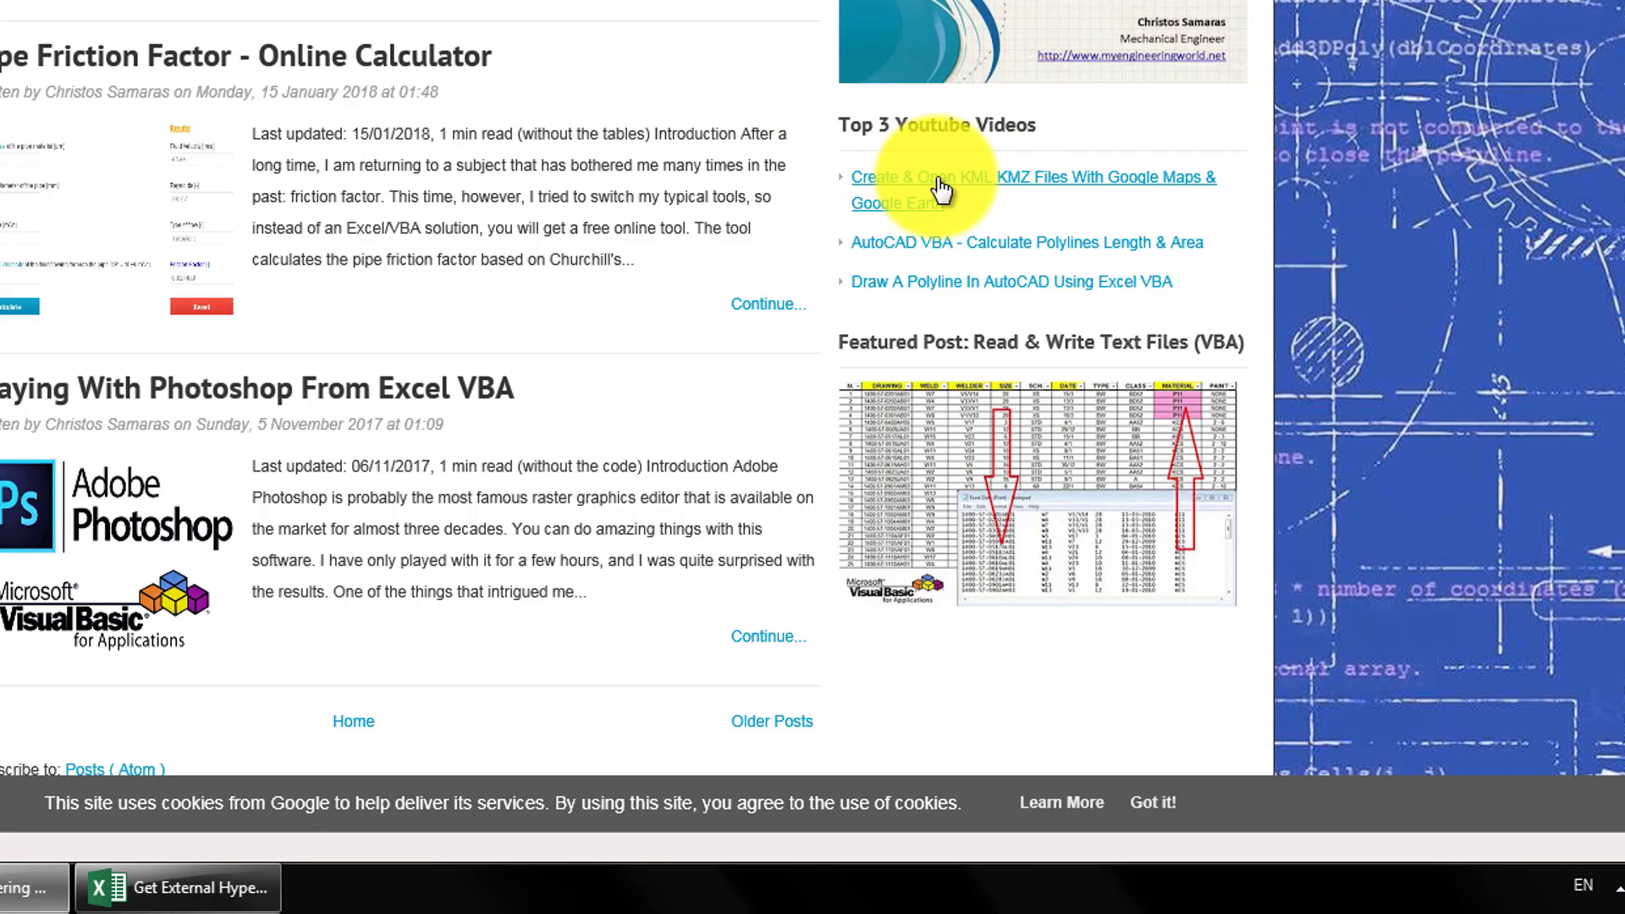
mouse_move(632, 573)
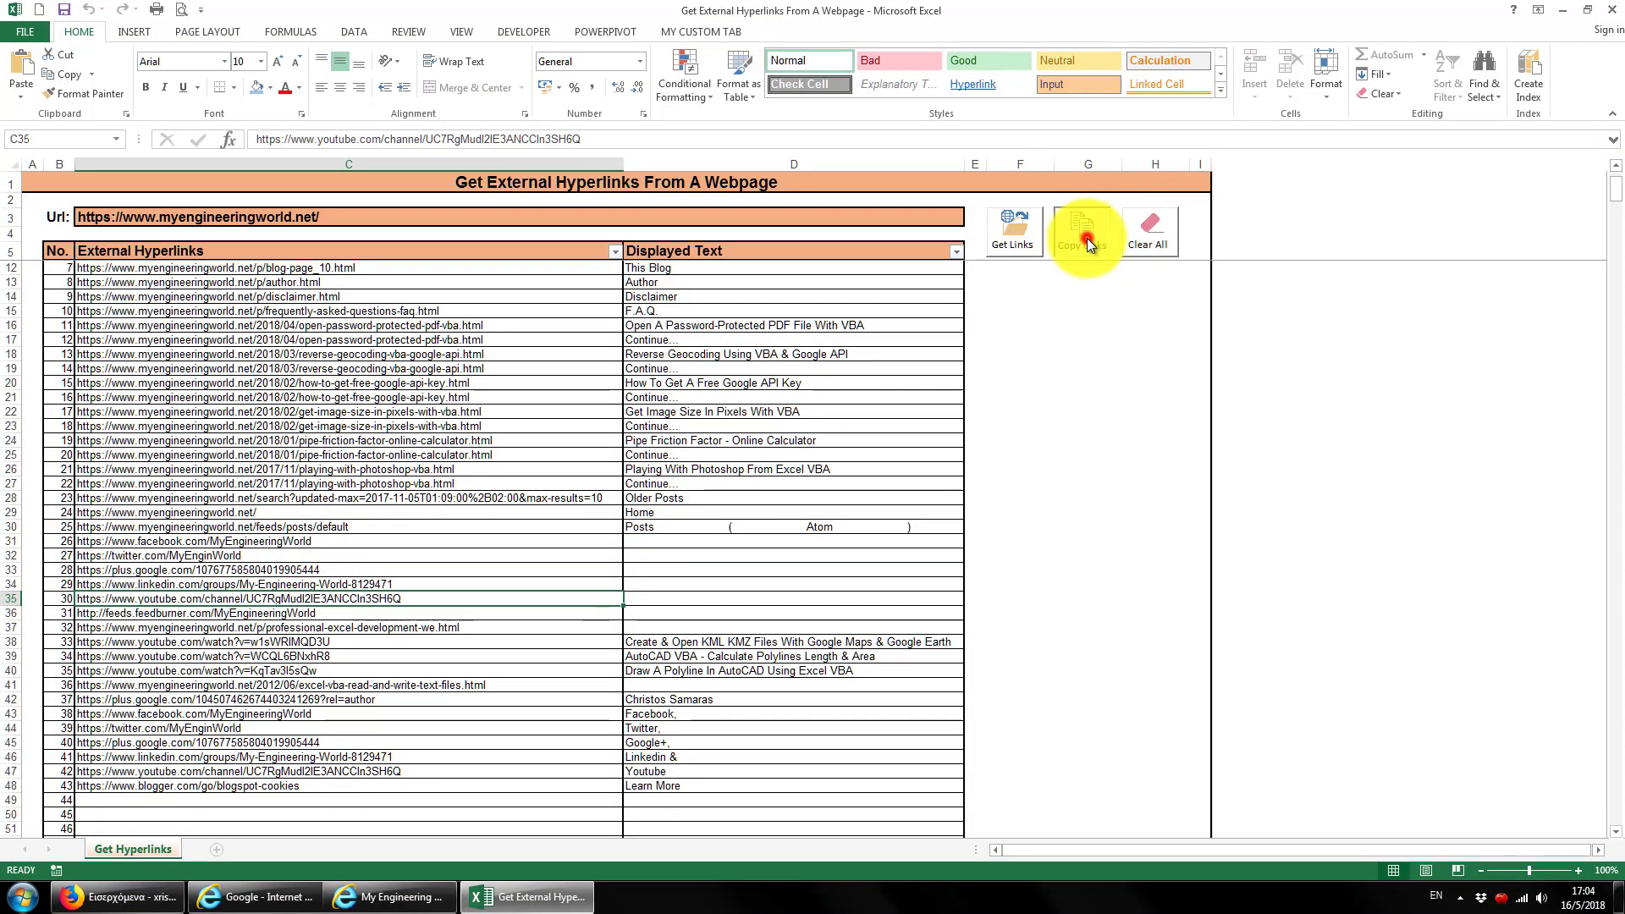
- Copy the 43 retrieved links and their displayed text with Copy Links
click(1081, 231)
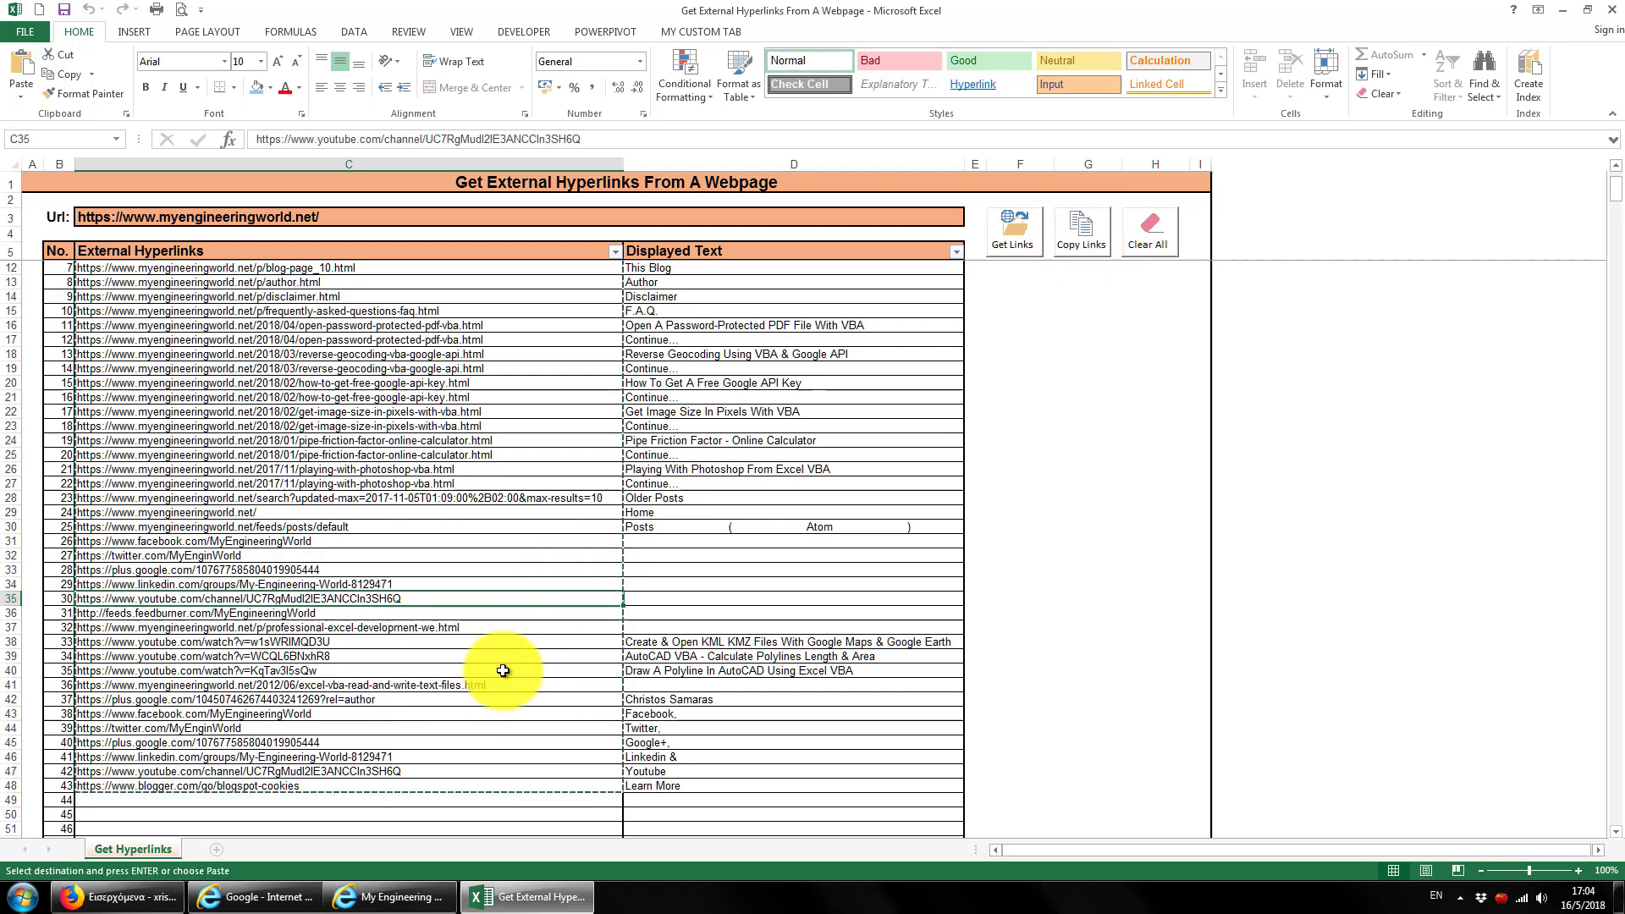
mouse_move(513, 610)
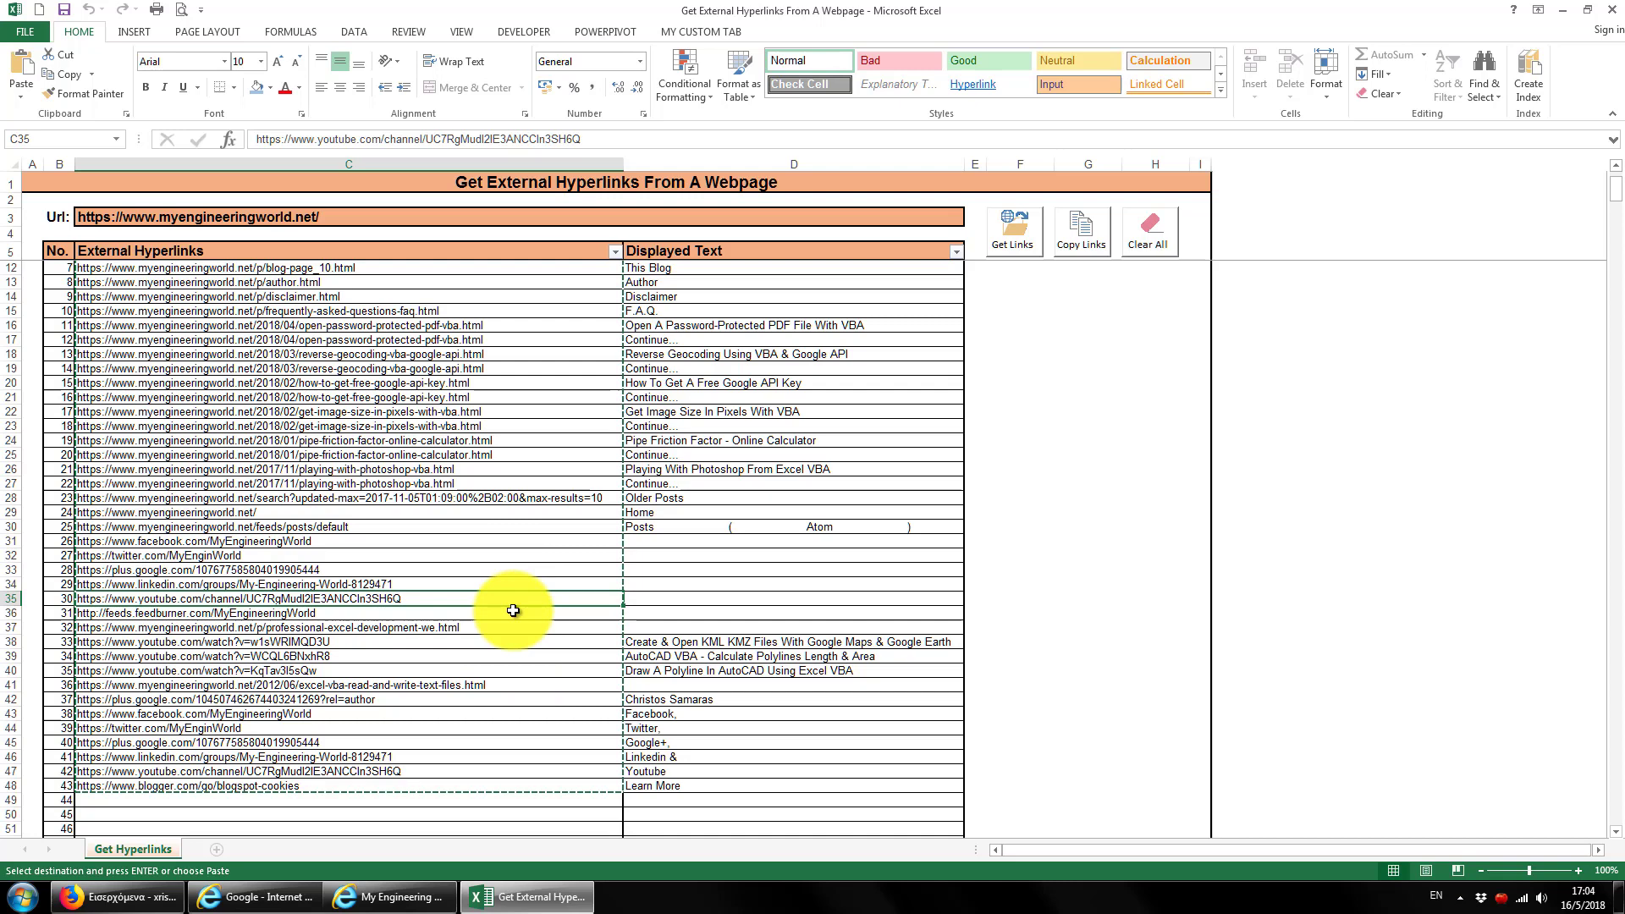
mouse_move(1053, 324)
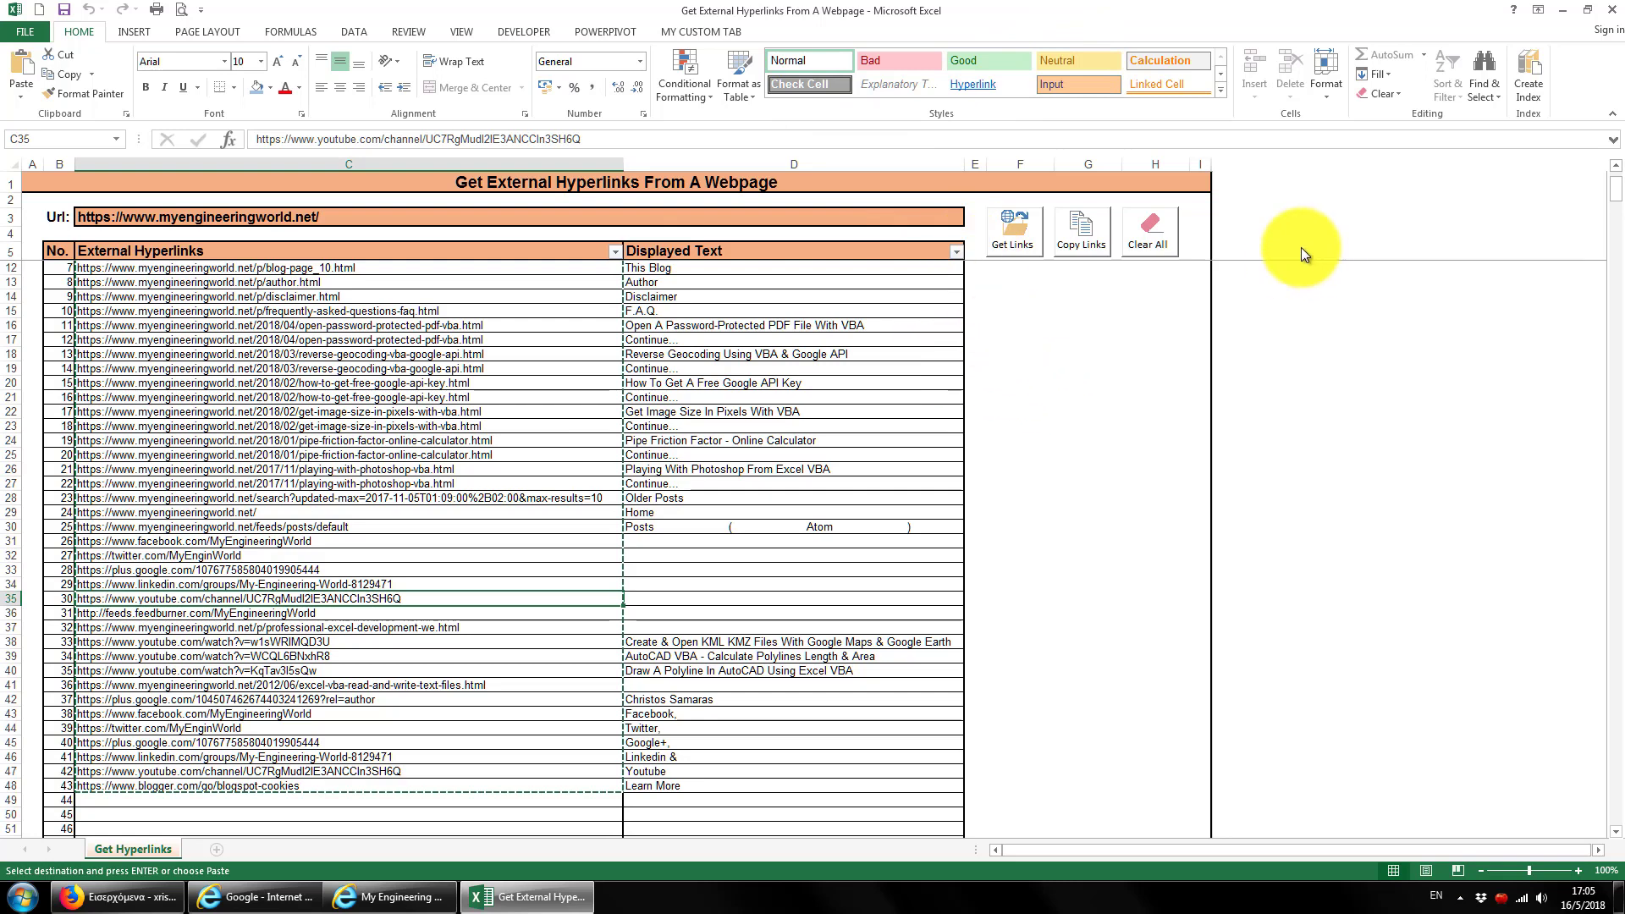
- Empty the Url cell and the hyperlinks results table with Clear All
click(1148, 230)
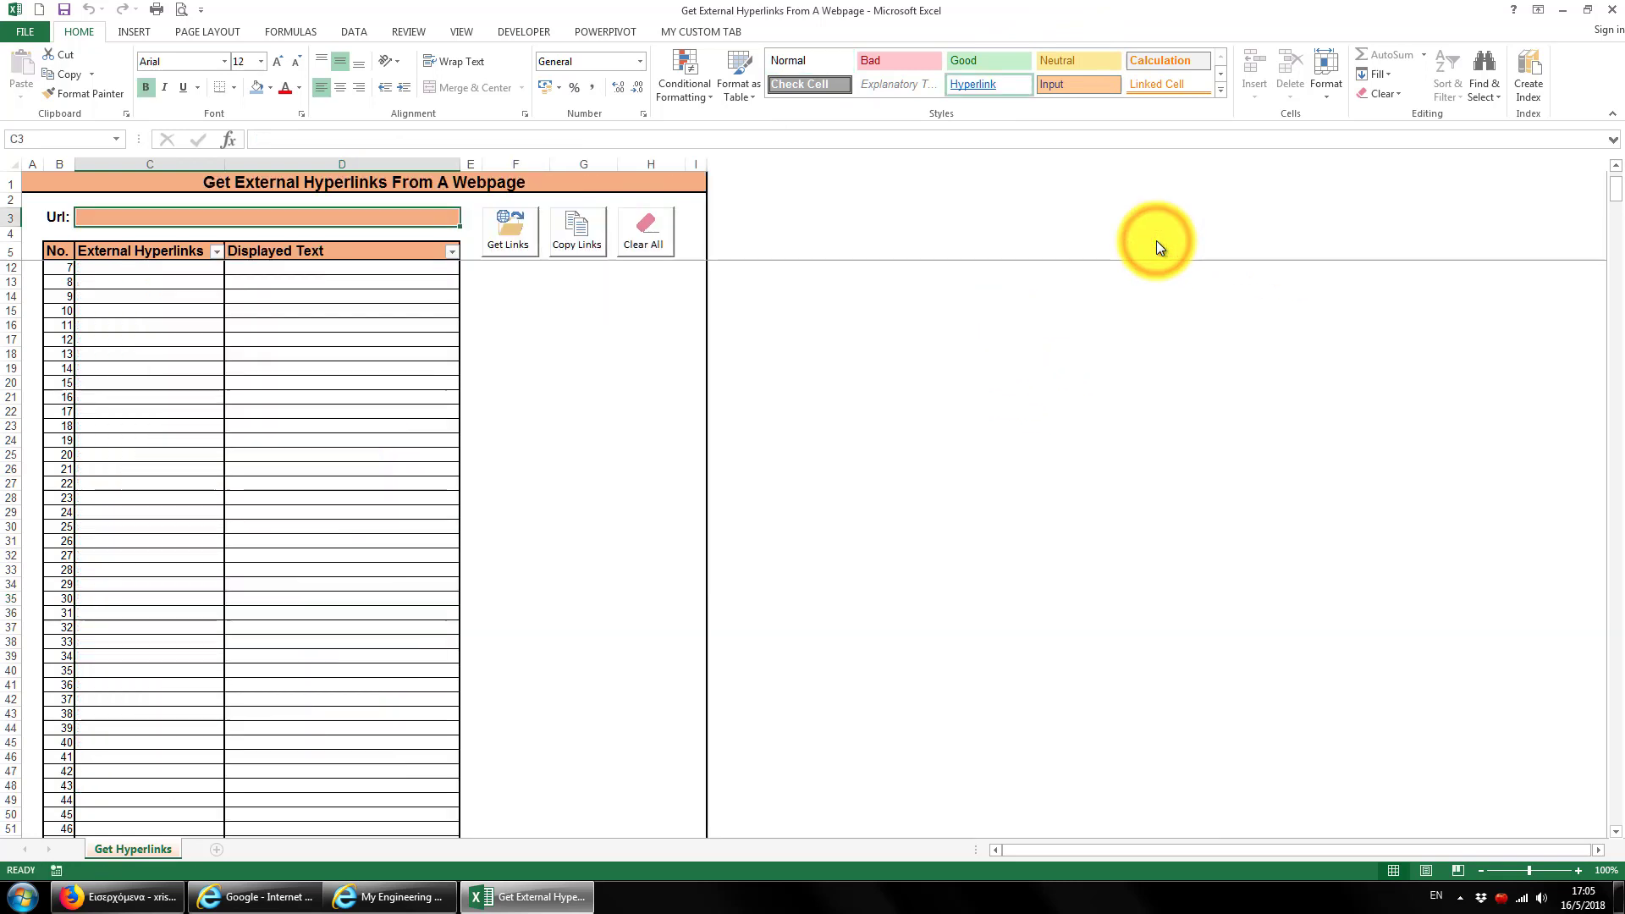
mouse_move(426, 286)
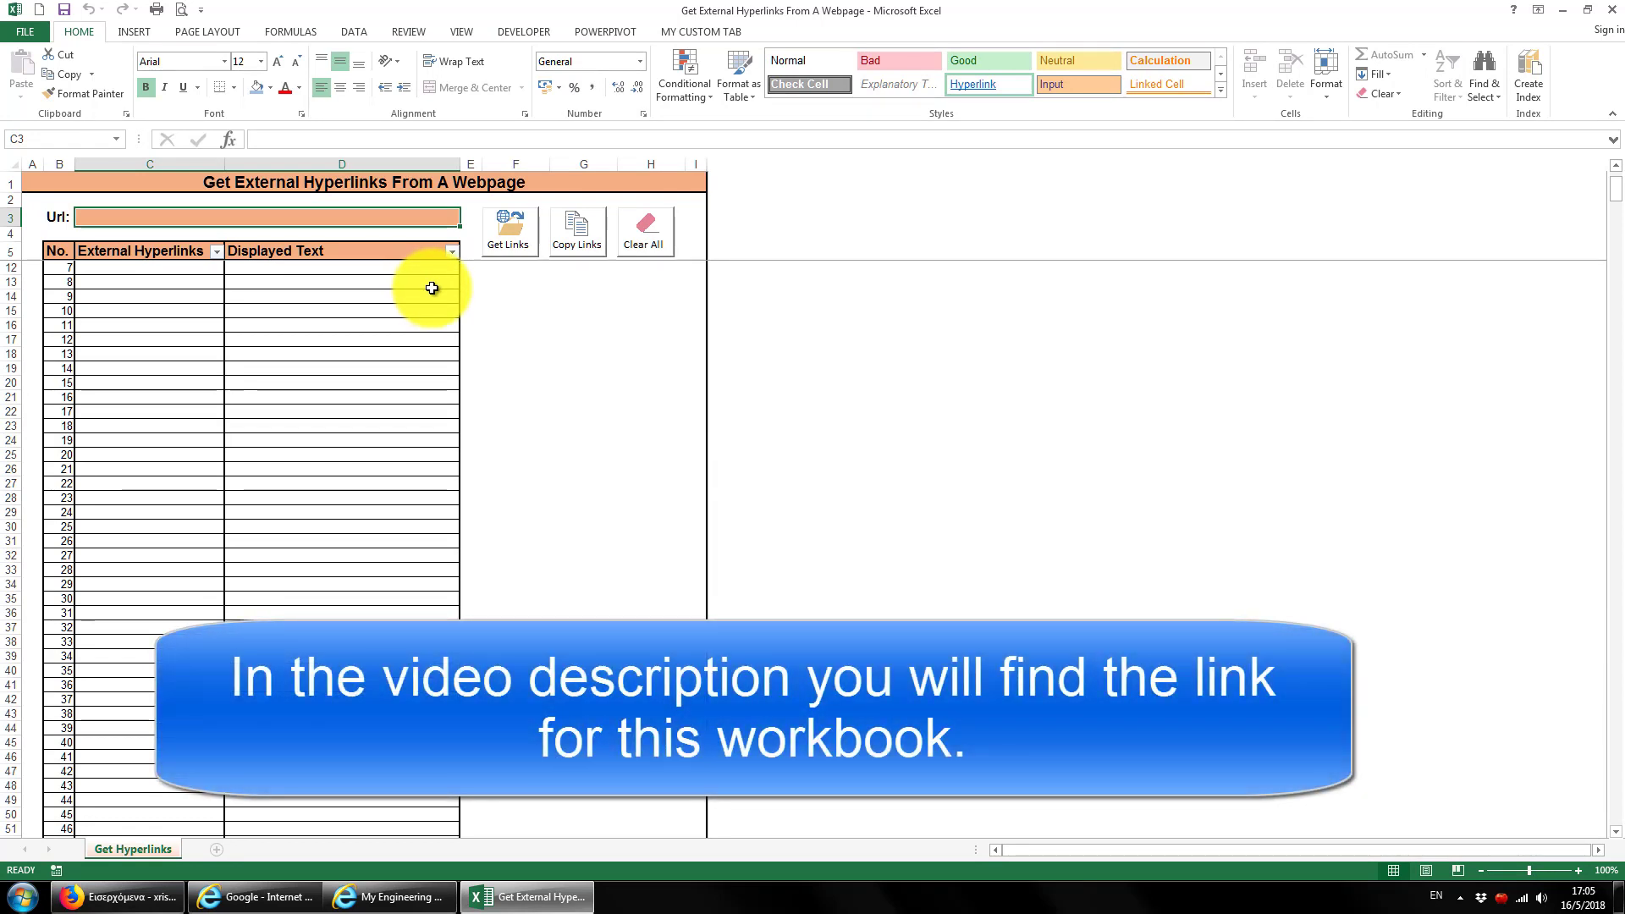
mouse_move(421, 276)
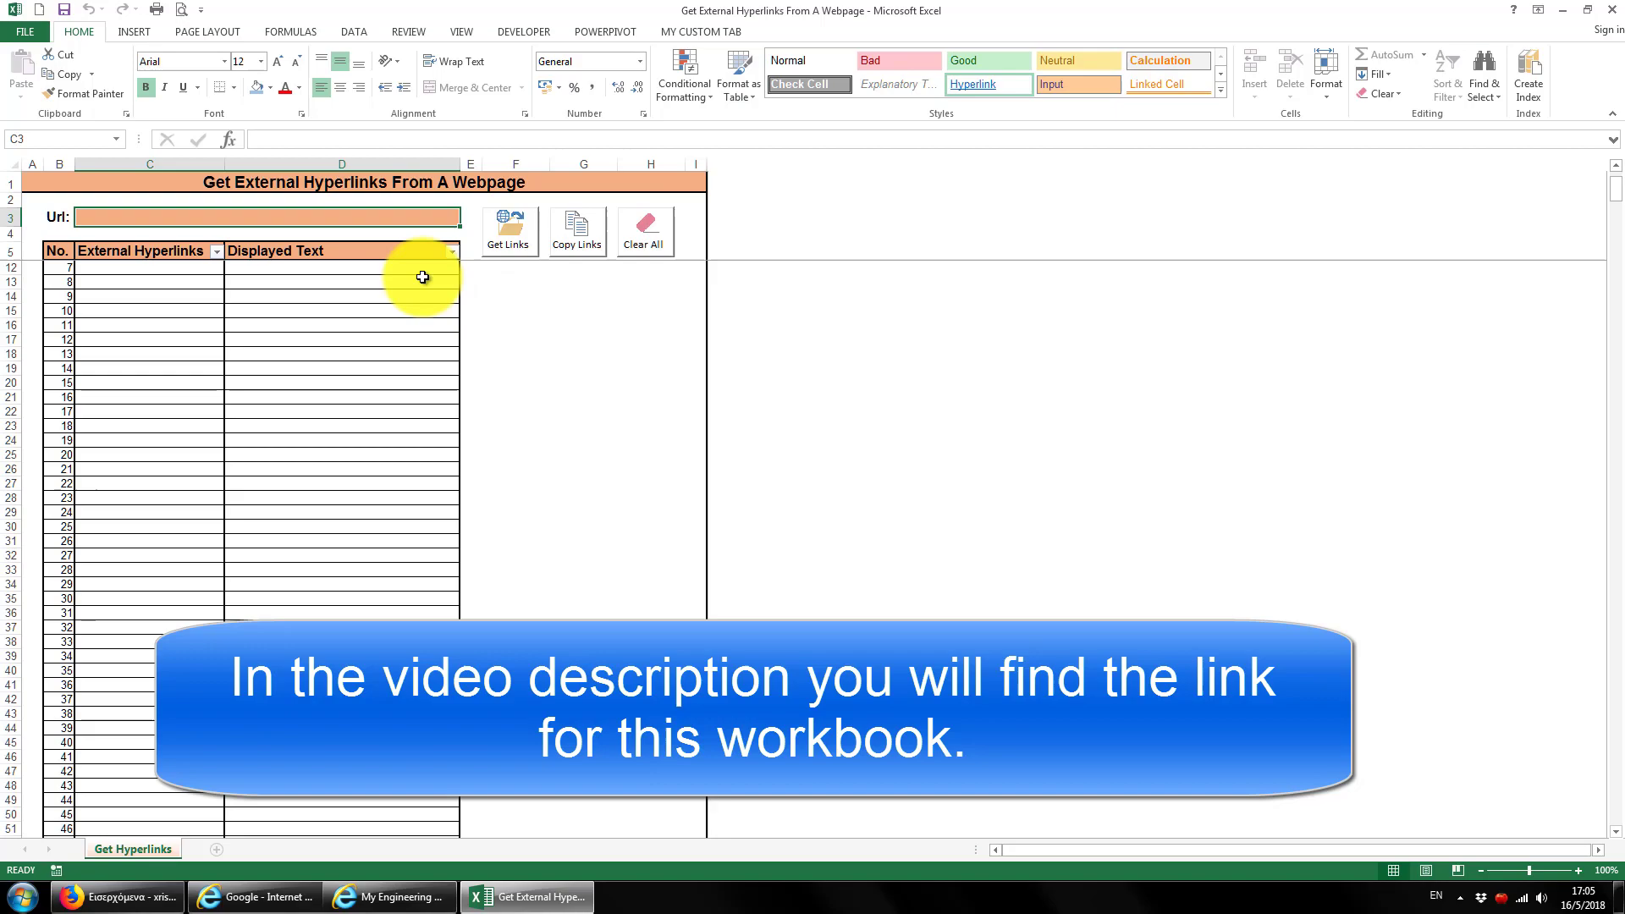